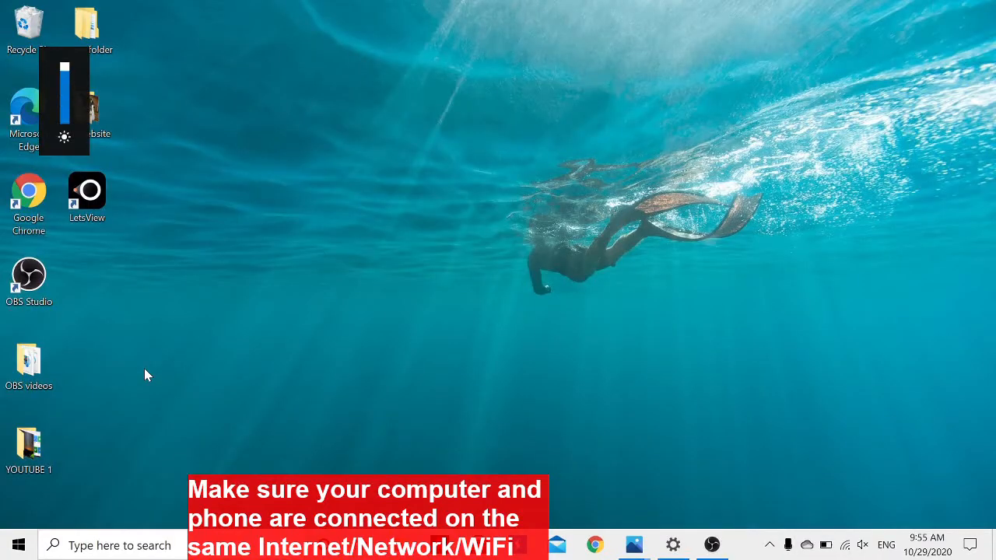
{"action": "mouse_move", "coordinate": [405, 251]}
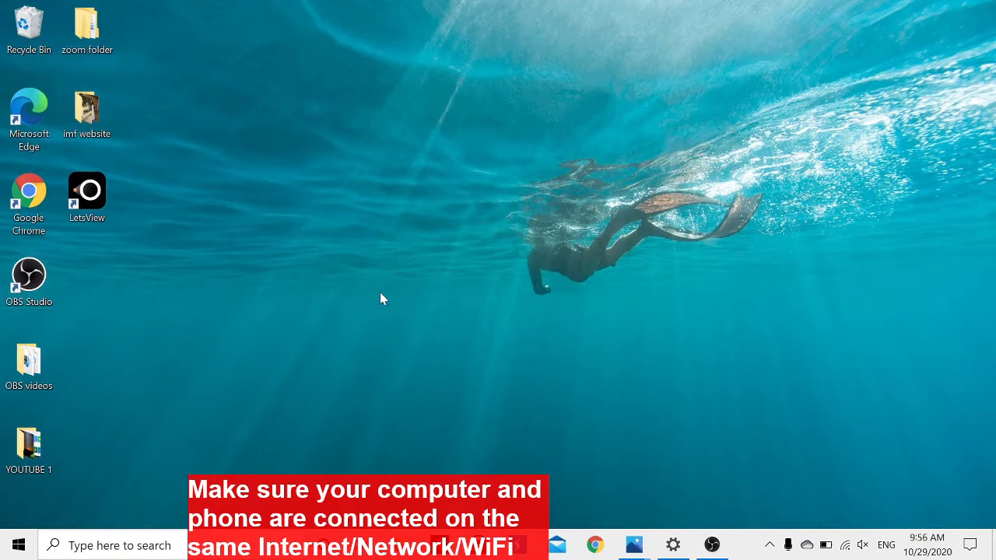
{"action": "mouse_move", "coordinate": [969, 549]}
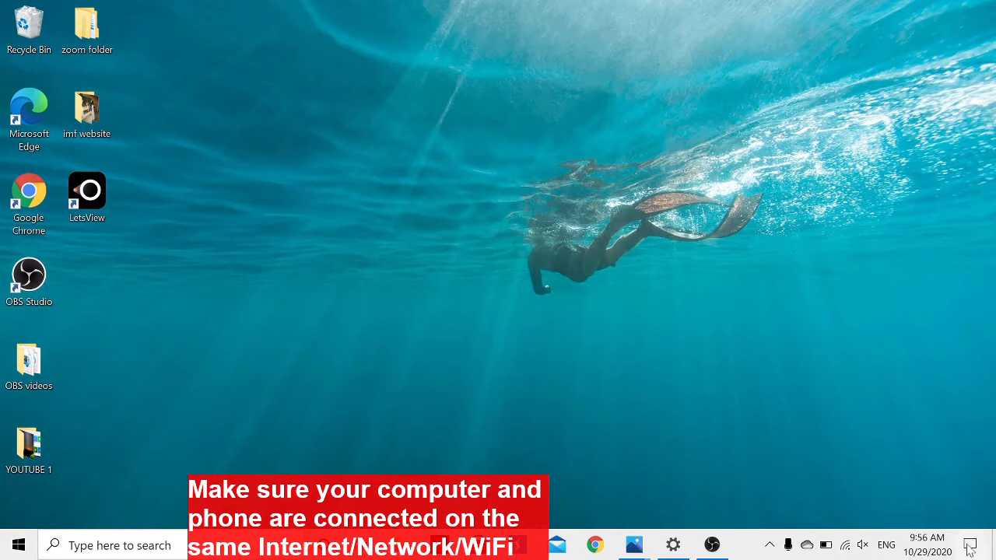
{"action": "mouse_move", "coordinate": [971, 545]}
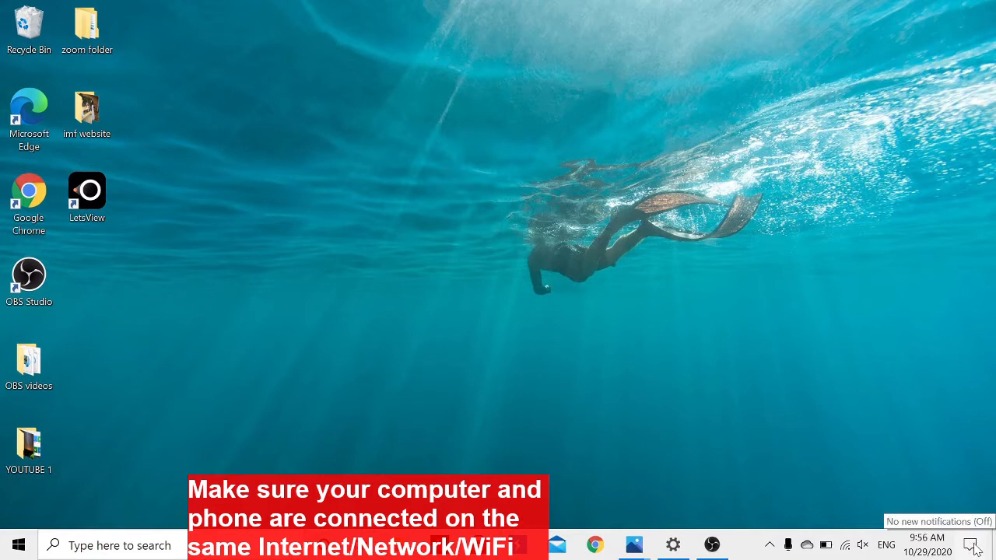
From Action Center's Connect pane, open the 'Projecting to this PC' settings page
{"action": "left_click", "coordinate": [971, 544]}
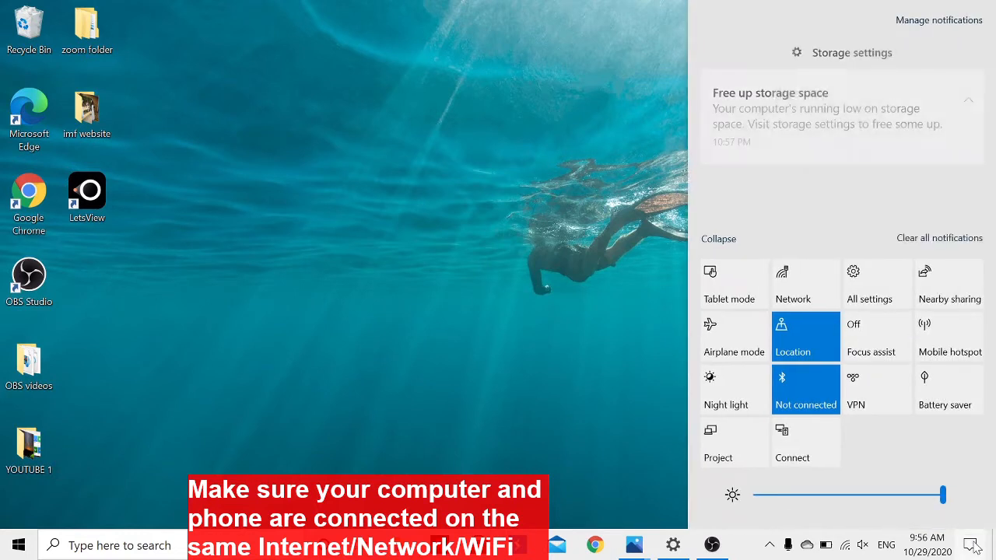
{"action": "mouse_move", "coordinate": [783, 452]}
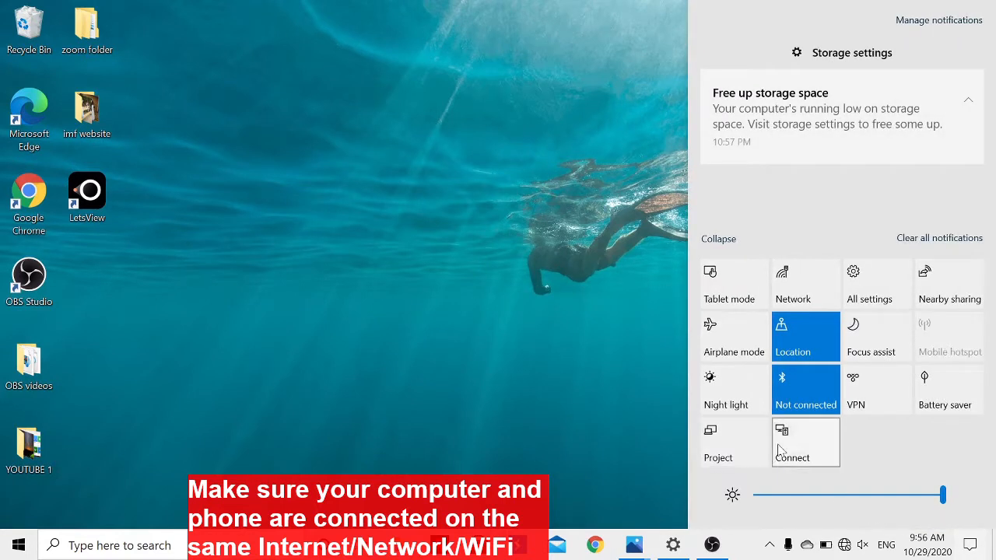
{"action": "mouse_move", "coordinate": [730, 443]}
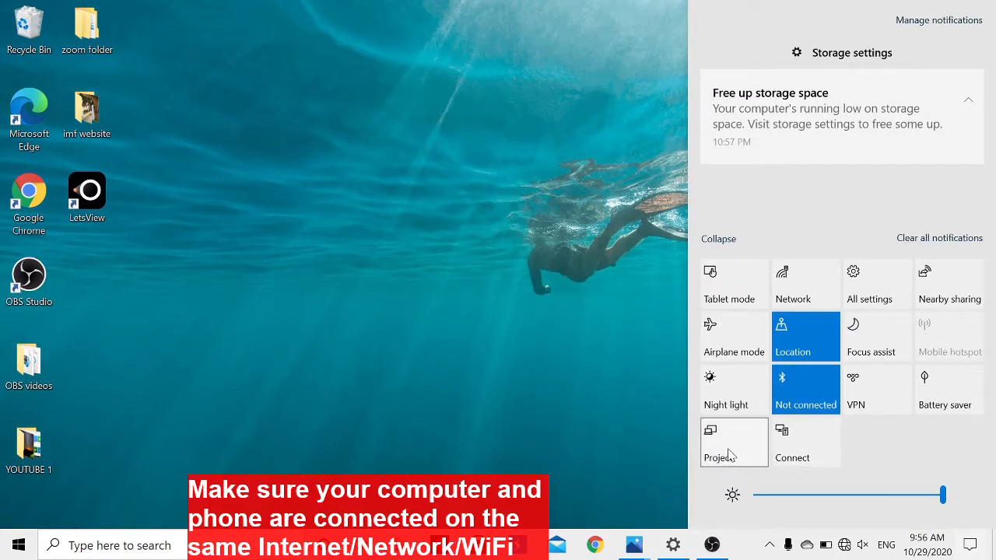
{"action": "mouse_move", "coordinate": [805, 442]}
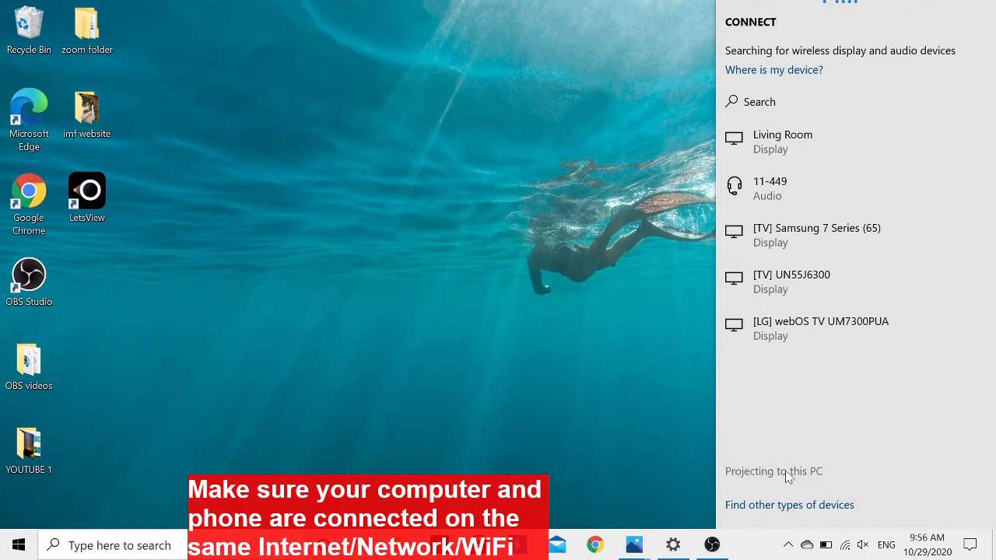
{"action": "left_click", "coordinate": [773, 471]}
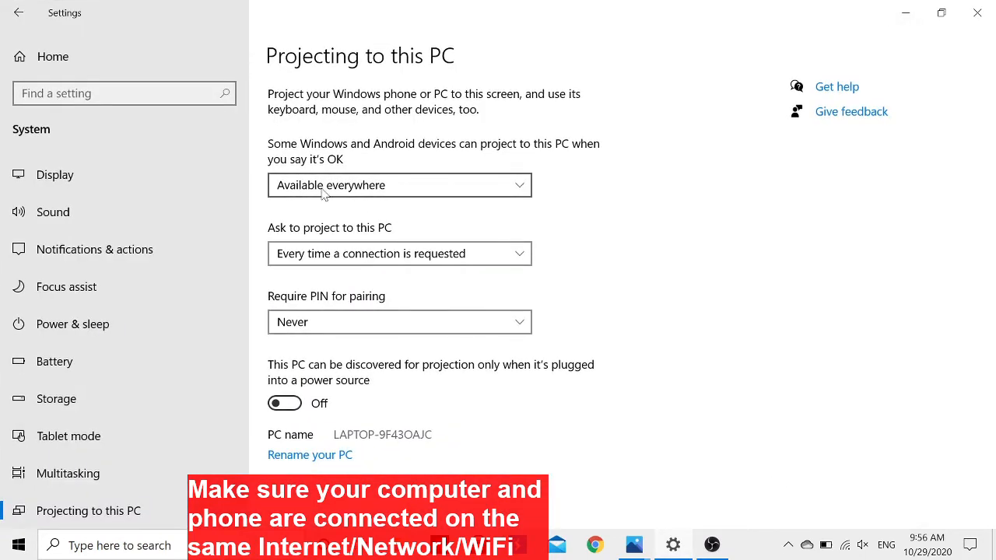
{"action": "left_click", "coordinate": [399, 185]}
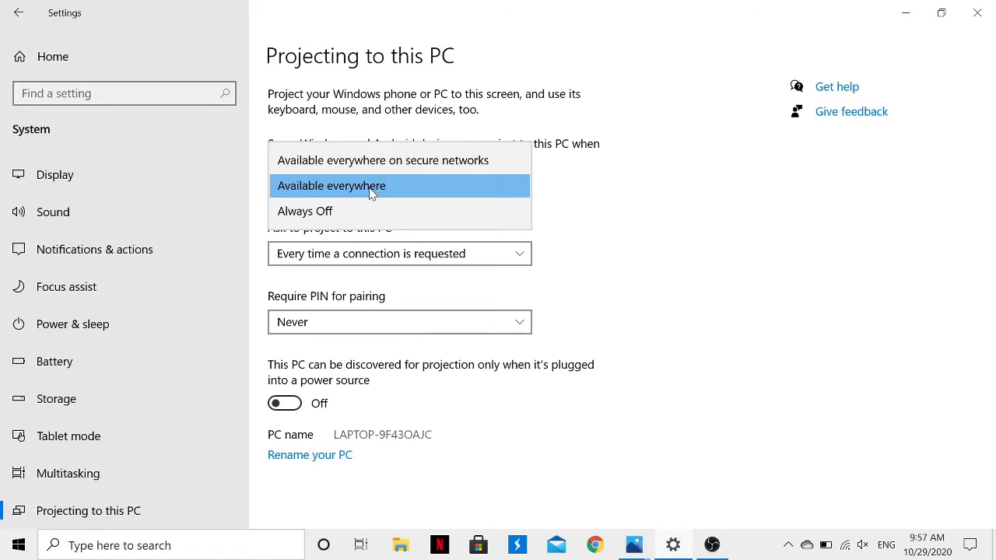
{"action": "mouse_move", "coordinate": [405, 195]}
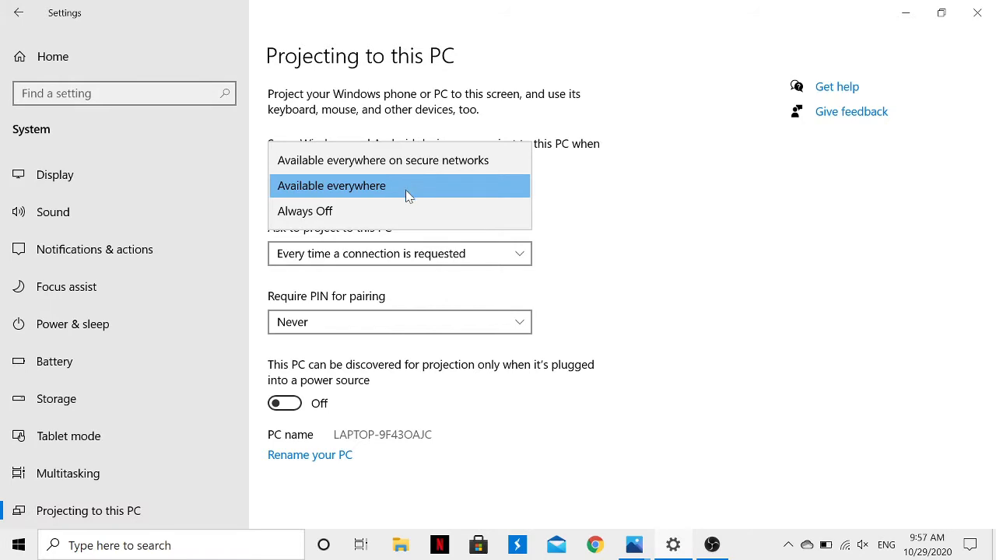
{"action": "left_click", "coordinate": [332, 185]}
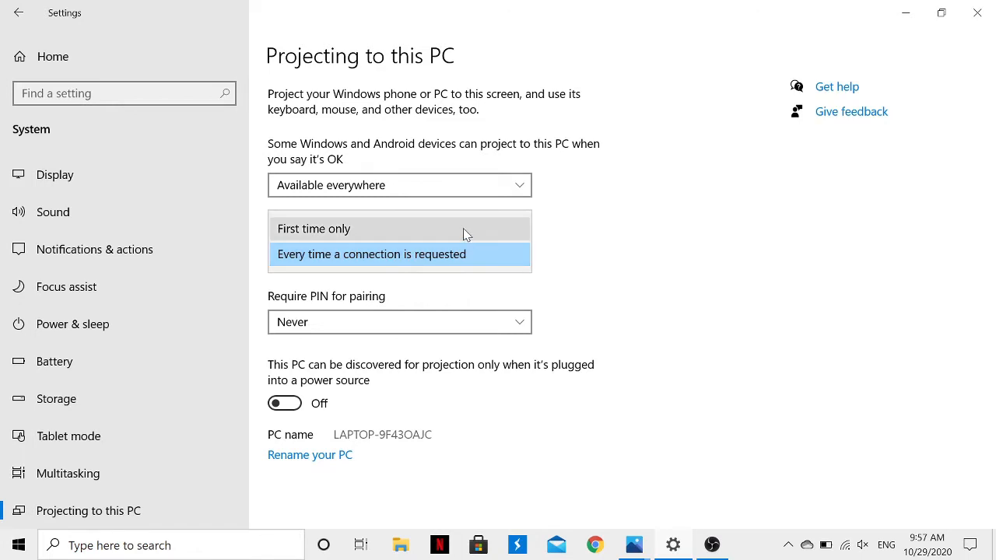
{"action": "mouse_move", "coordinate": [447, 261]}
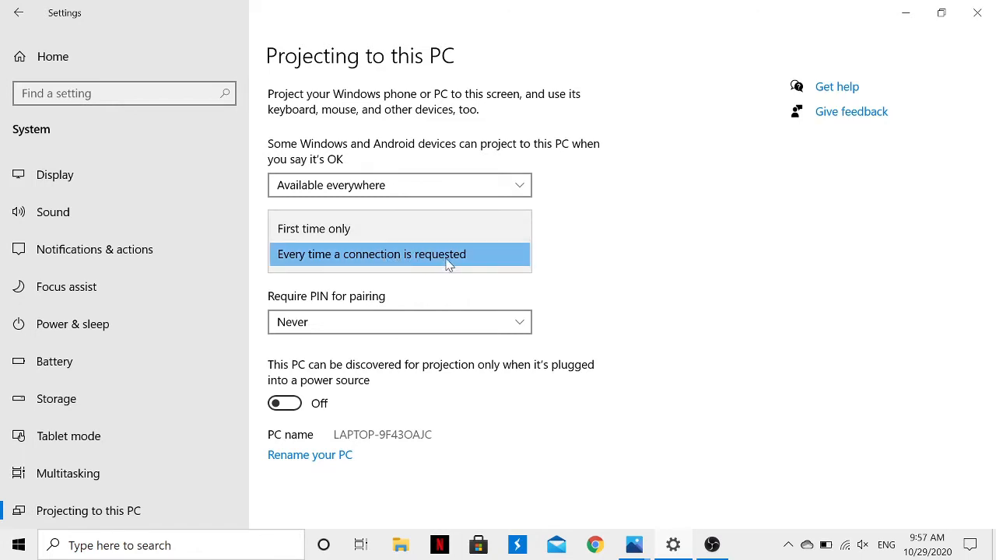
{"action": "mouse_move", "coordinate": [405, 255]}
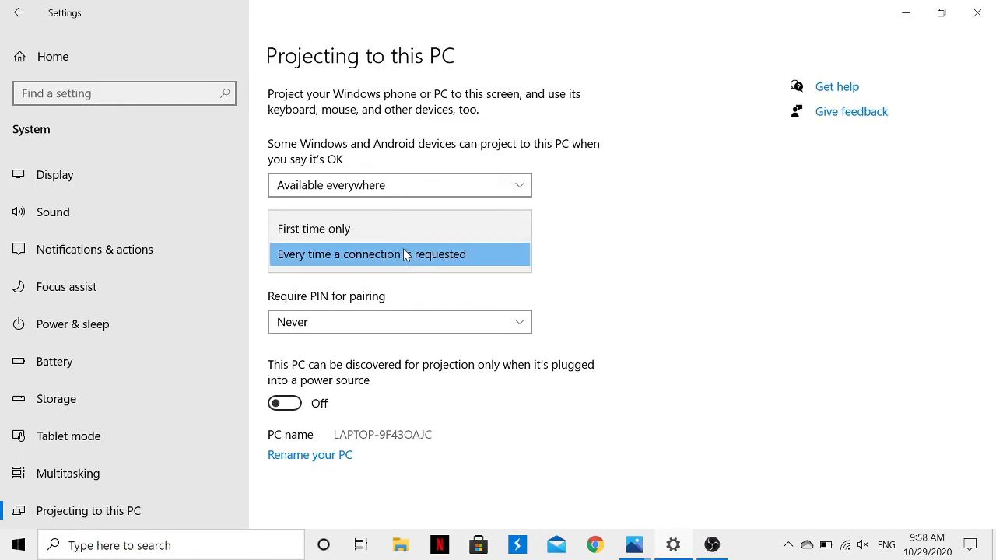
{"action": "left_click", "coordinate": [372, 253]}
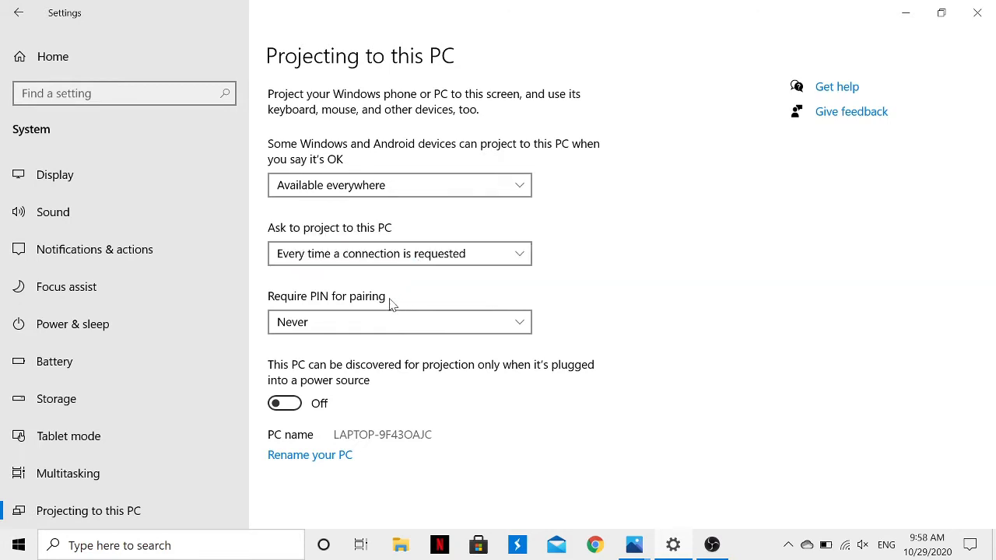
{"action": "mouse_move", "coordinate": [397, 326]}
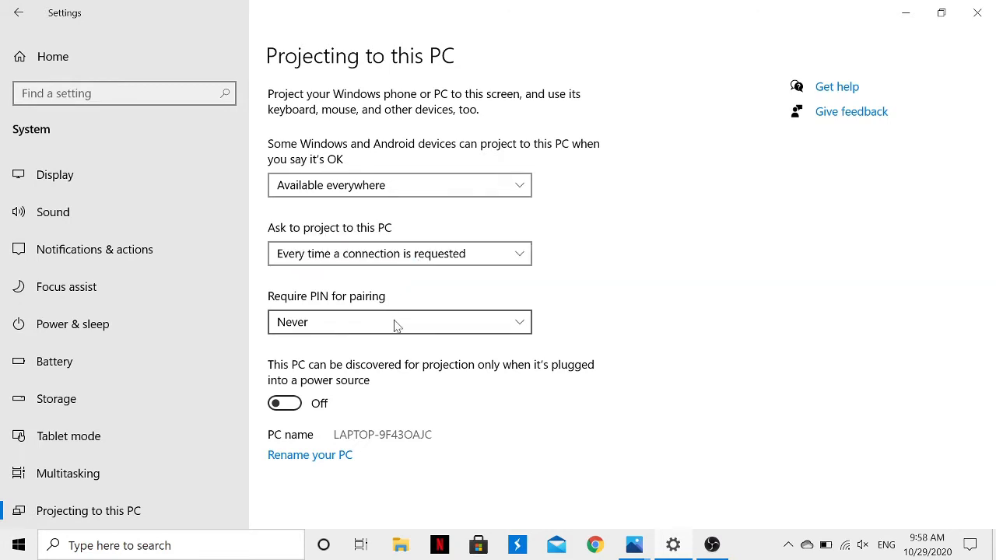
{"action": "left_click", "coordinate": [399, 321]}
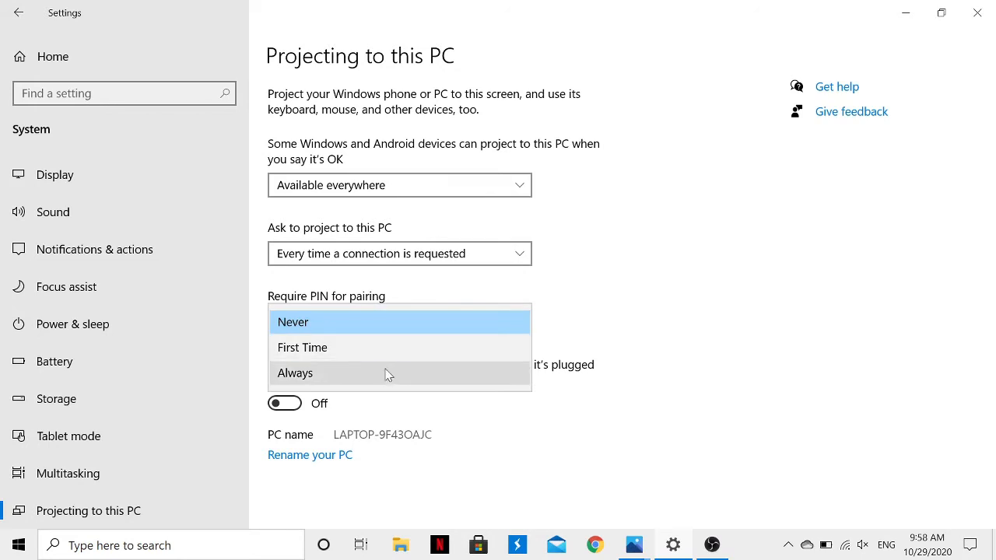
{"action": "left_click", "coordinate": [293, 321]}
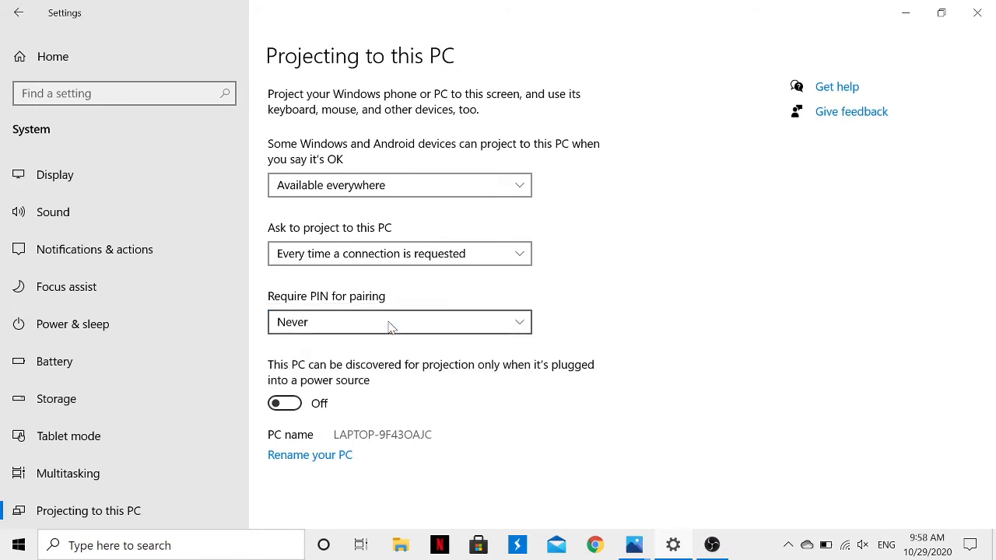
{"action": "mouse_move", "coordinate": [418, 376]}
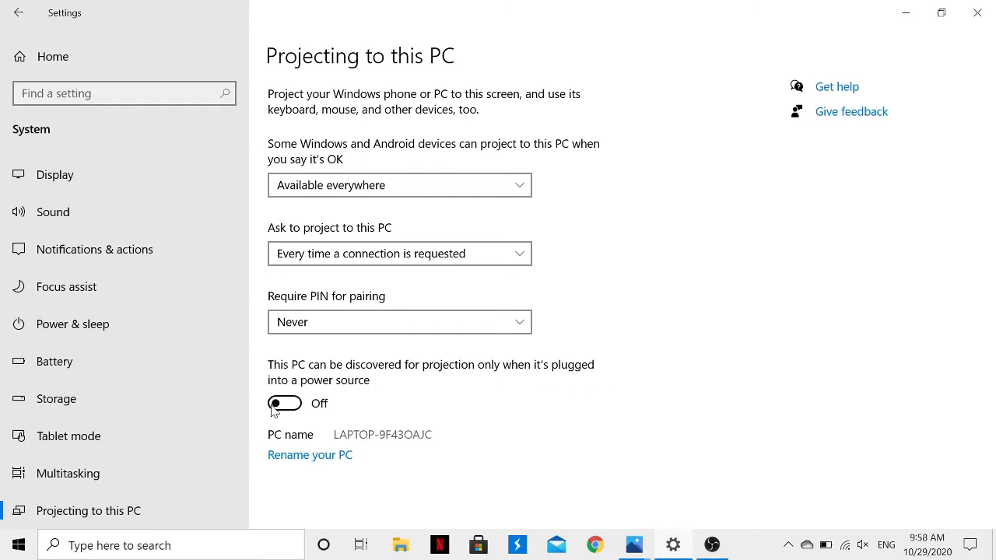
{"action": "mouse_move", "coordinate": [389, 440]}
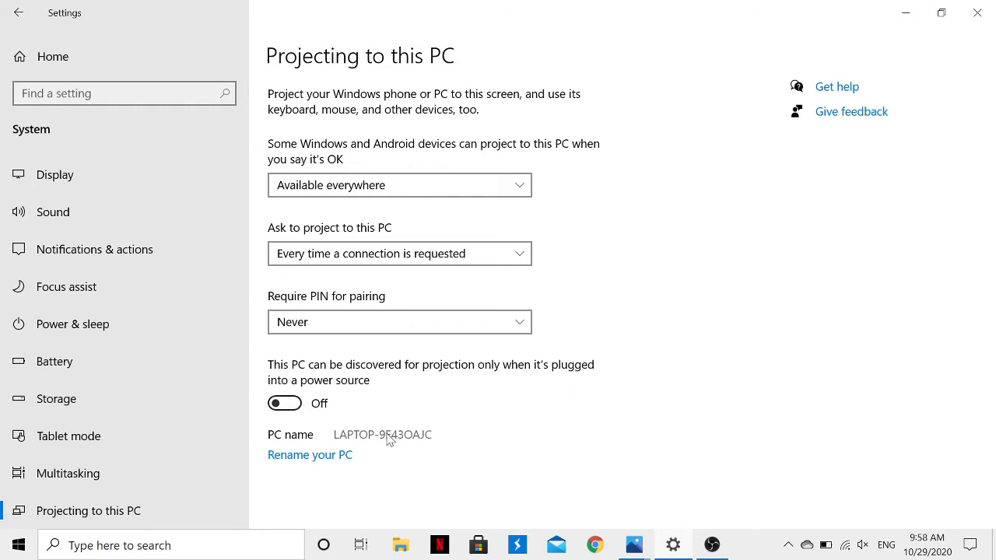
{"action": "mouse_move", "coordinate": [383, 429]}
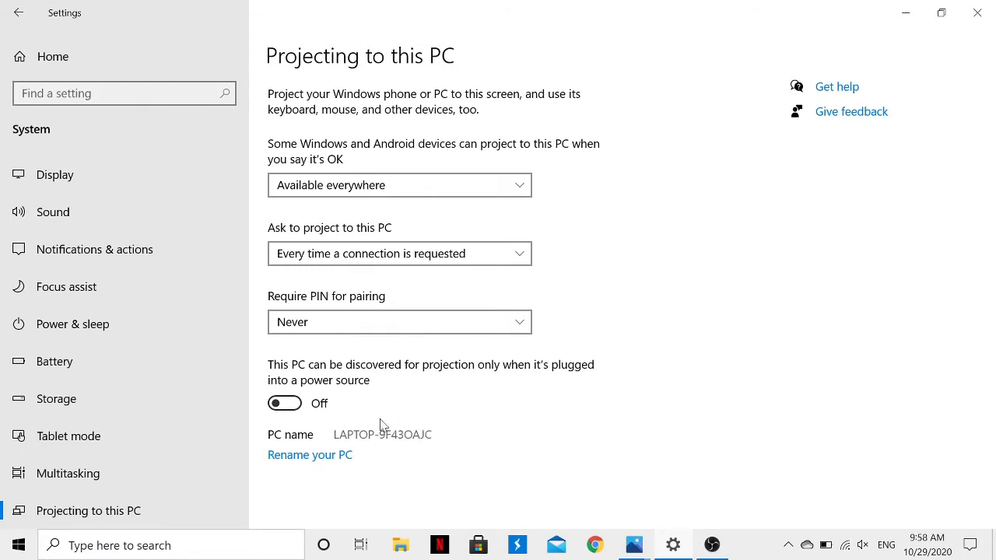
{"action": "mouse_move", "coordinate": [364, 436]}
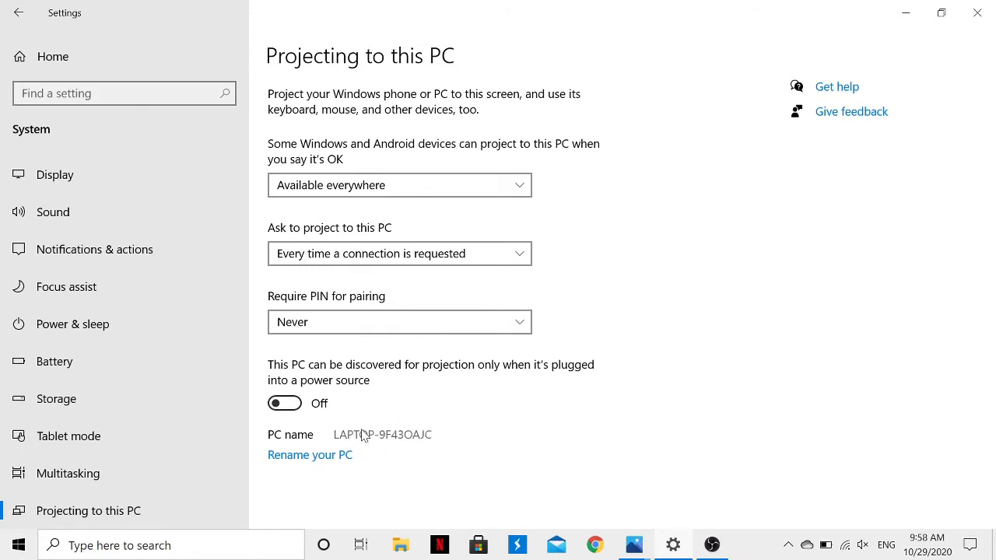
{"action": "mouse_move", "coordinate": [338, 425]}
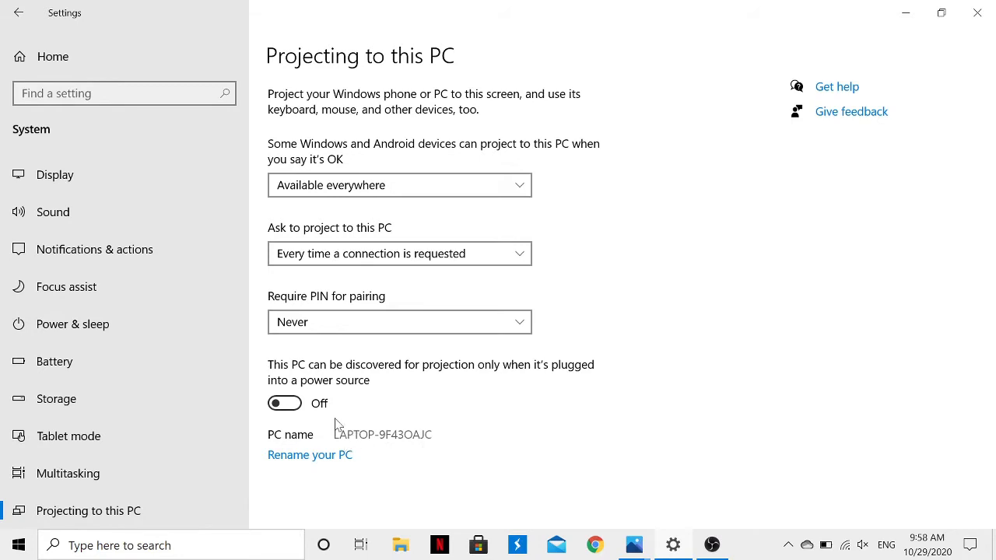
{"action": "mouse_move", "coordinate": [420, 437]}
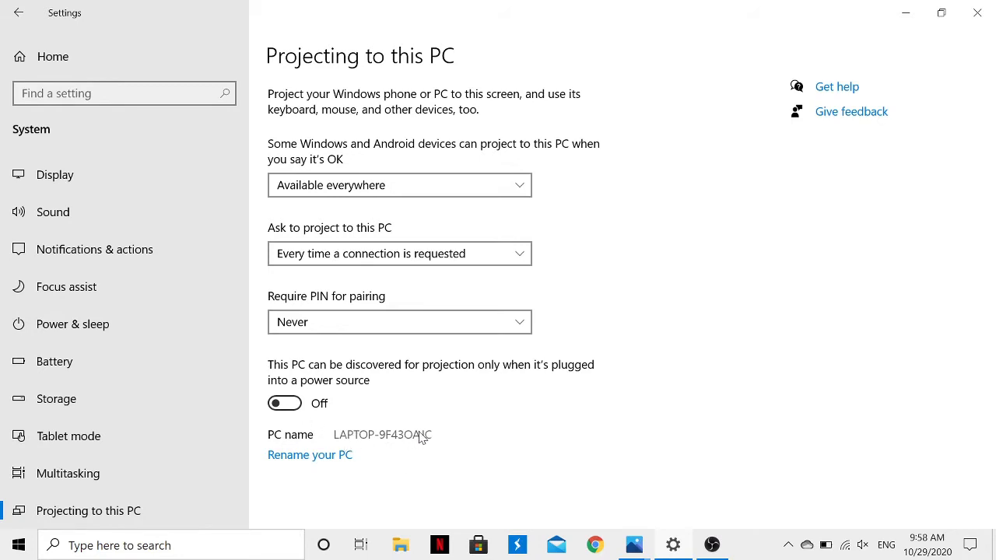
{"action": "mouse_move", "coordinate": [431, 427]}
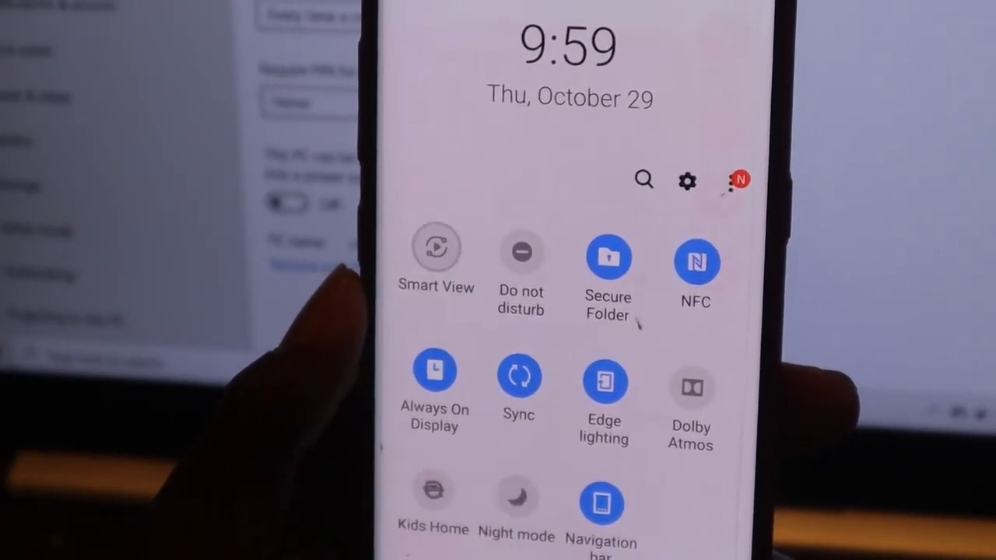
Tap the Smart View tile so the phone searches for nearby screens
{"action": "left_click", "coordinate": [436, 249]}
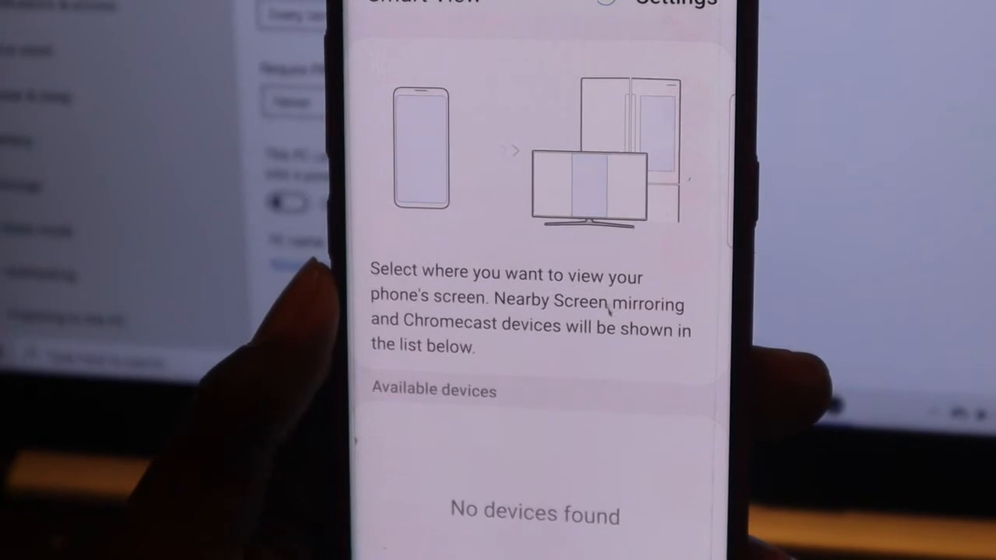